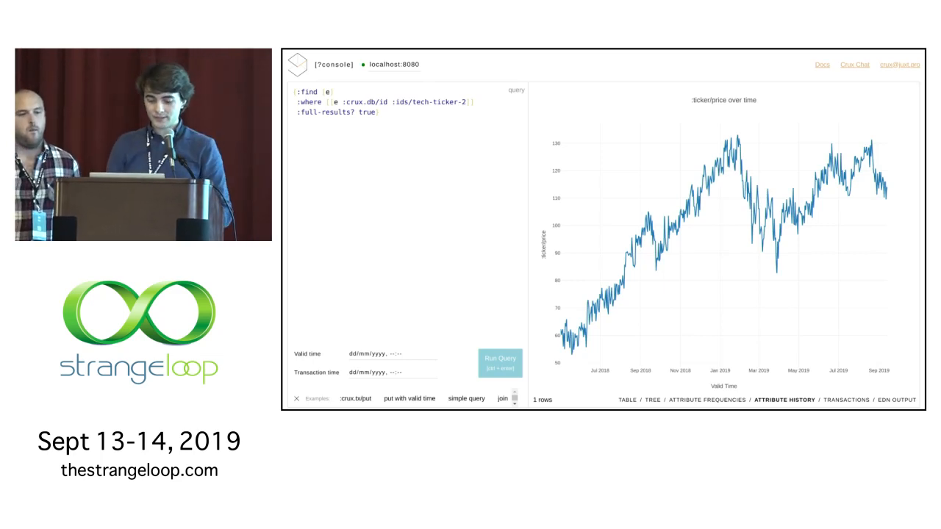
Step: Show the attribute frequencies table, where ticker price and market attributes each count 1753
left_click(763, 402)
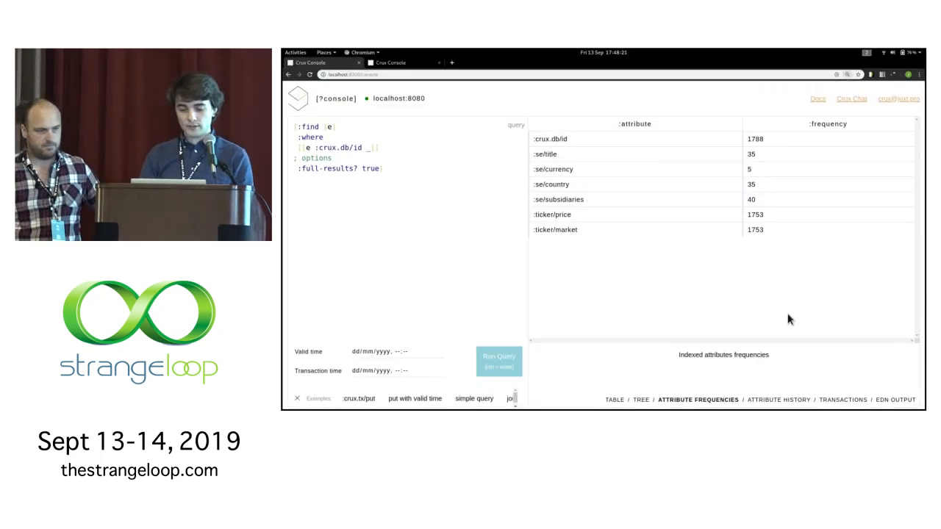
mouse_move(491, 310)
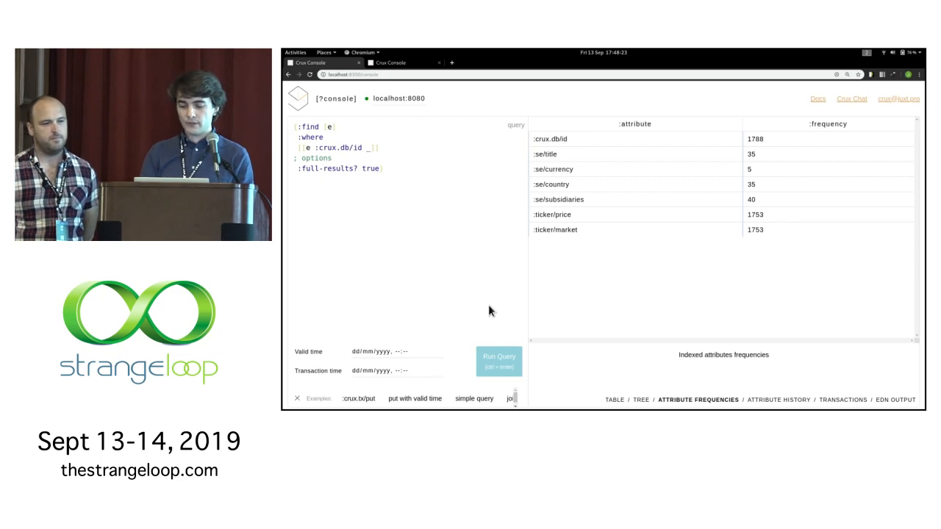
key("F11")
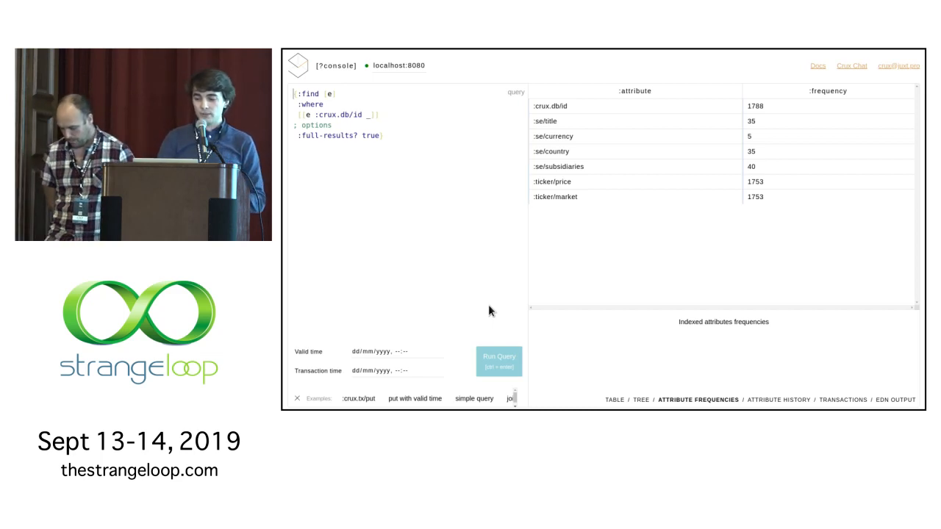
mouse_move(680, 105)
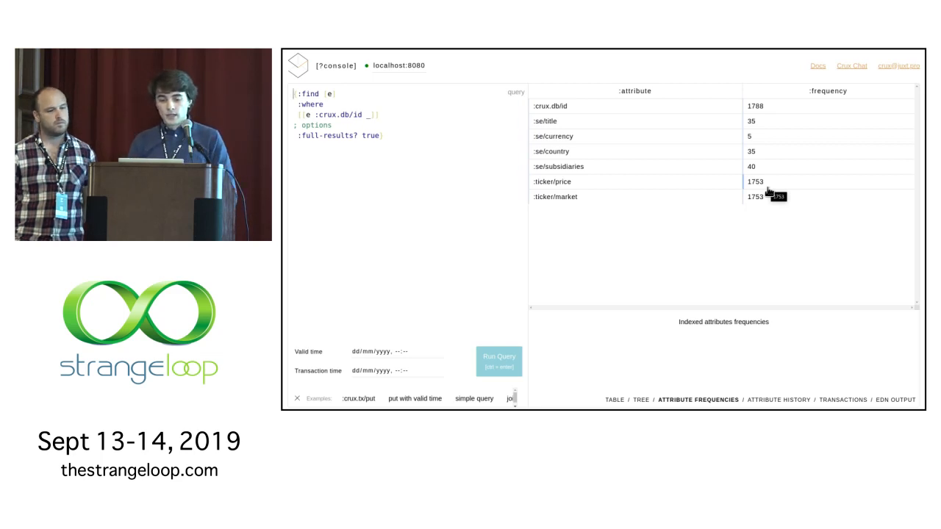
mouse_move(616, 166)
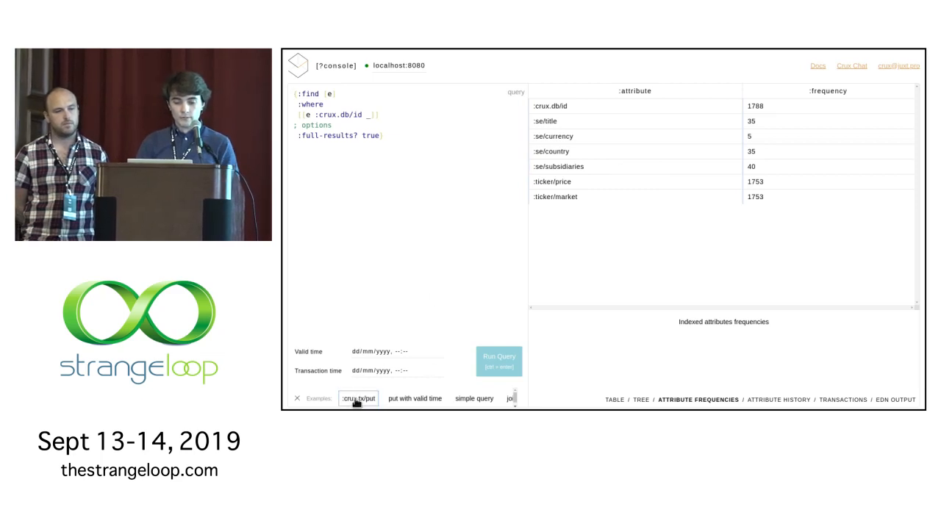
Step: Run the example :crux.tx/put for stock exchanges and view its transaction id and time as EDN
left_click(358, 398)
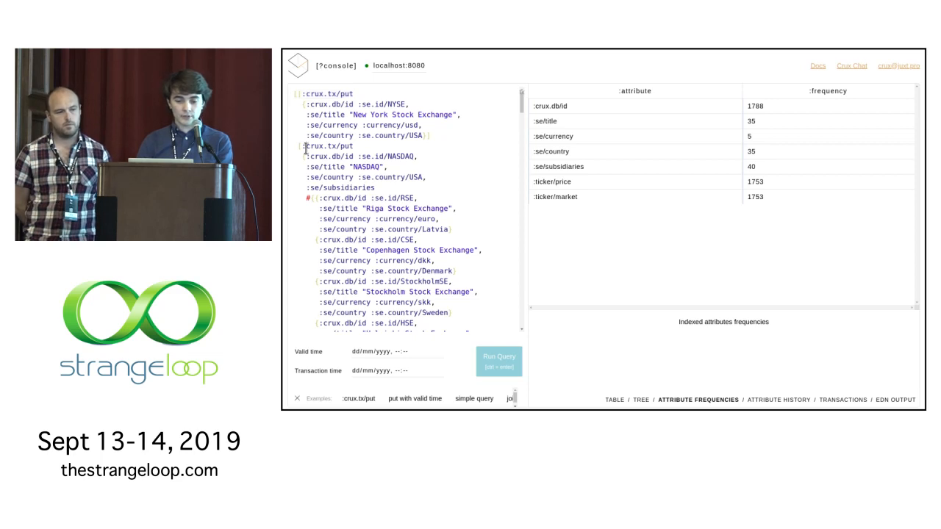
scroll("down", 3)
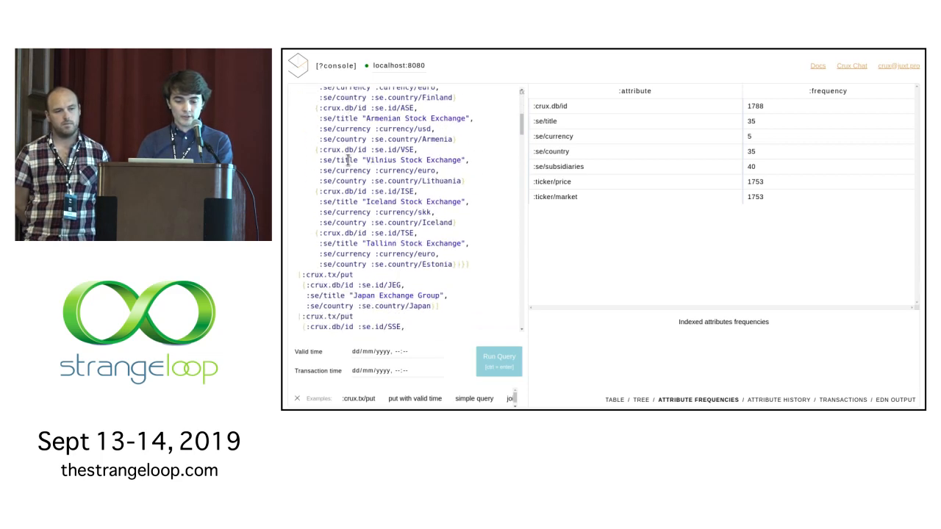
scroll("up", 3)
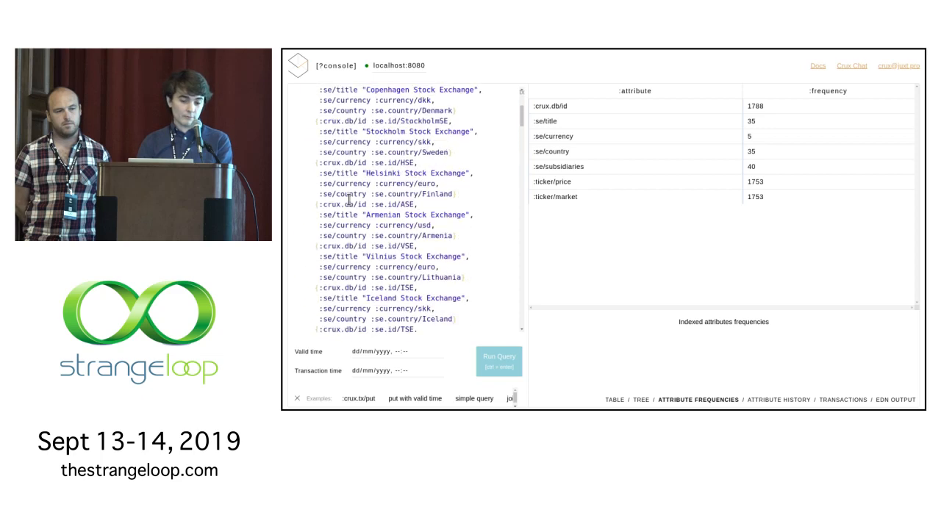
scroll("up", 3)
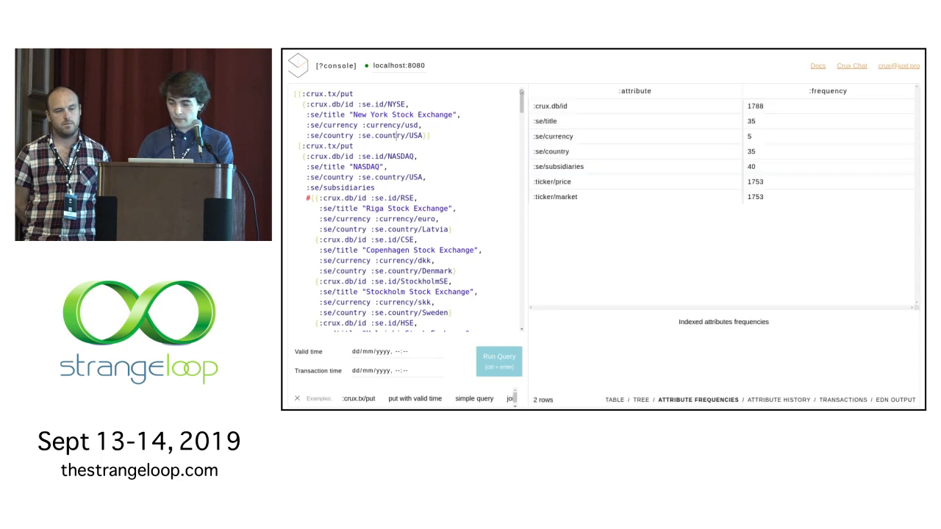
left_click(895, 399)
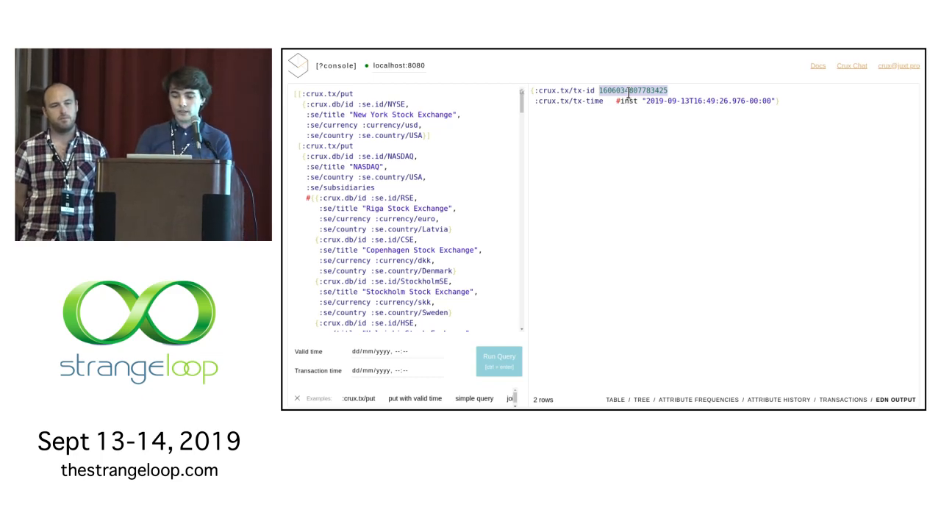
Step: Run the find-all-entities query in the second tab and browse its 211 rows as a table
left_click(698, 399)
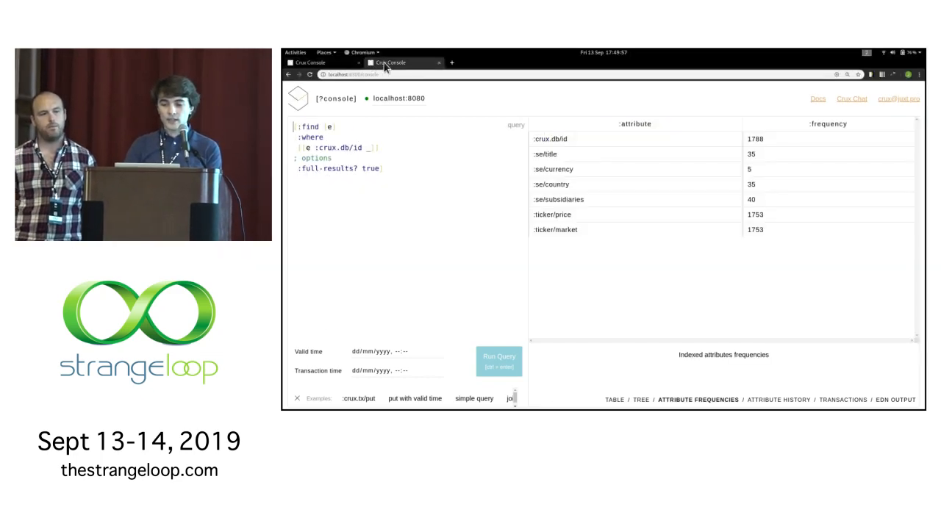
mouse_move(558, 193)
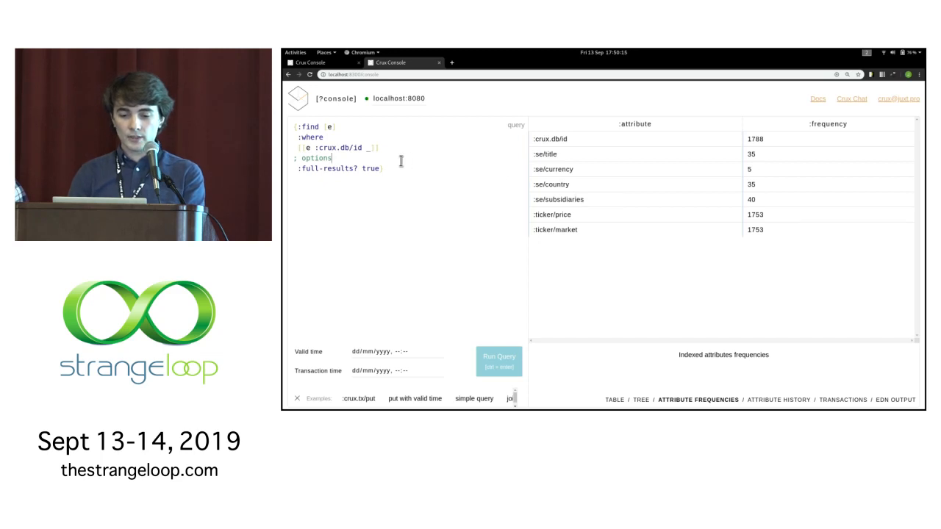
left_click(498, 361)
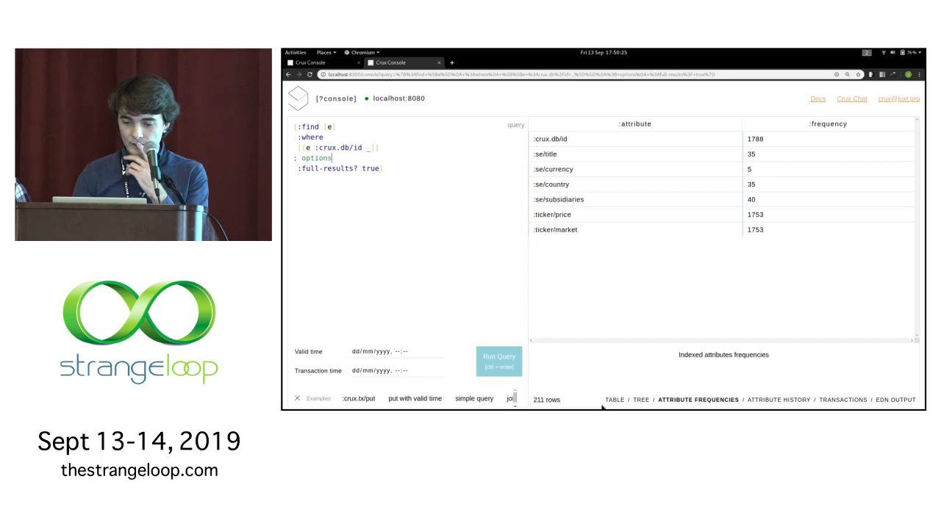
left_click(614, 400)
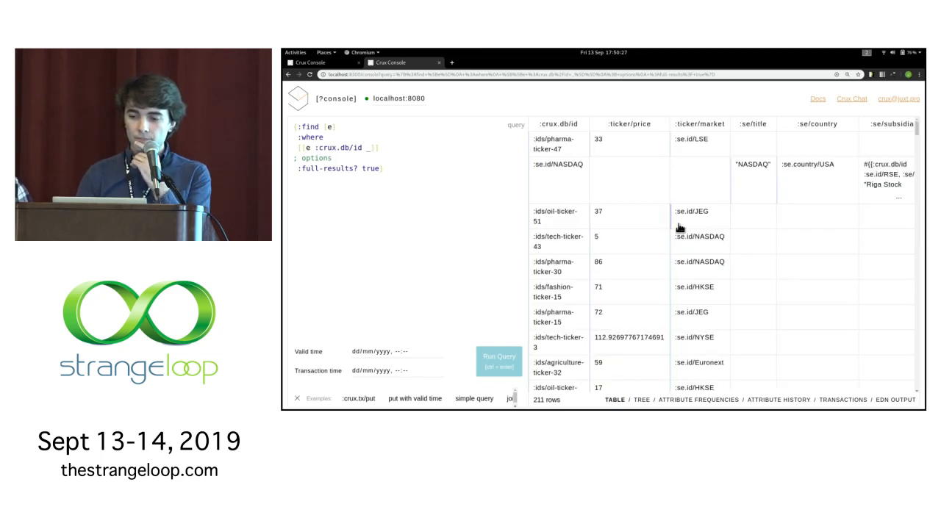
scroll("down", 3)
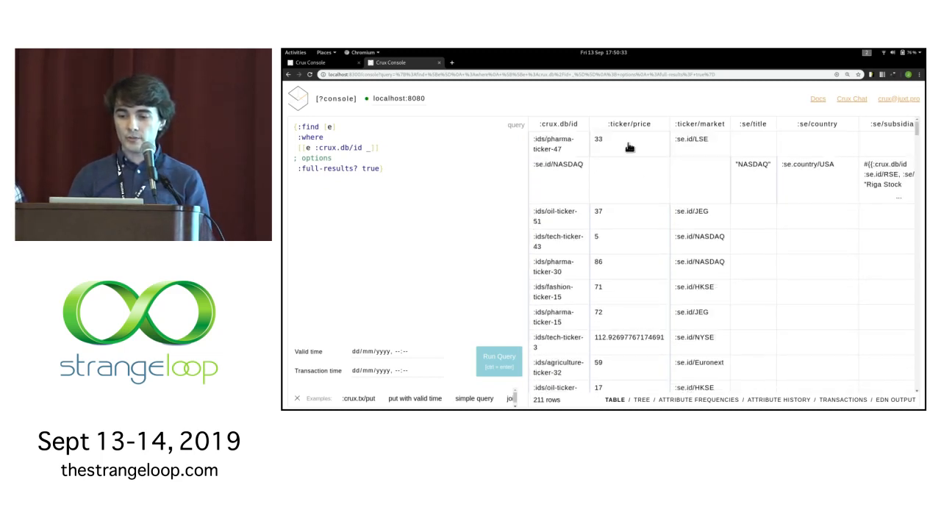
mouse_move(601, 261)
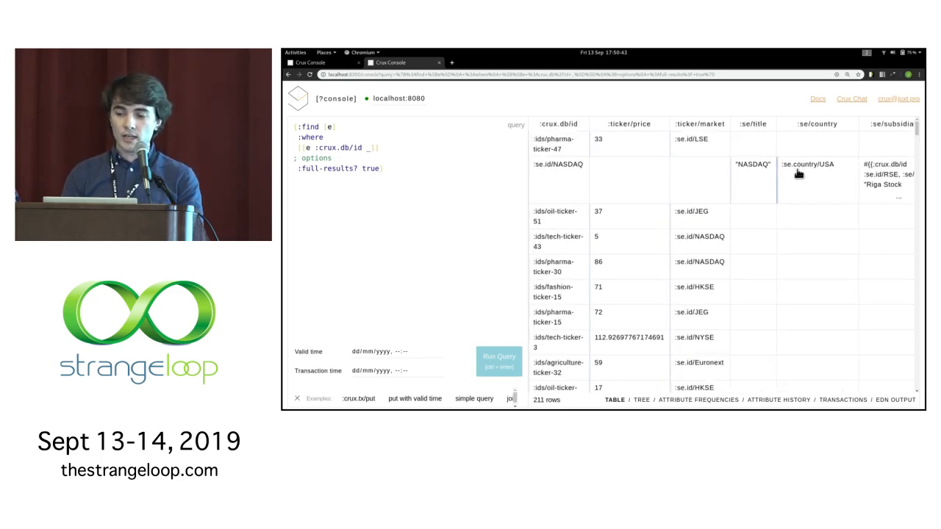
Step: Run the query pairing each entity with its :ticker/price and scroll through the 204 rows
left_click(498, 360)
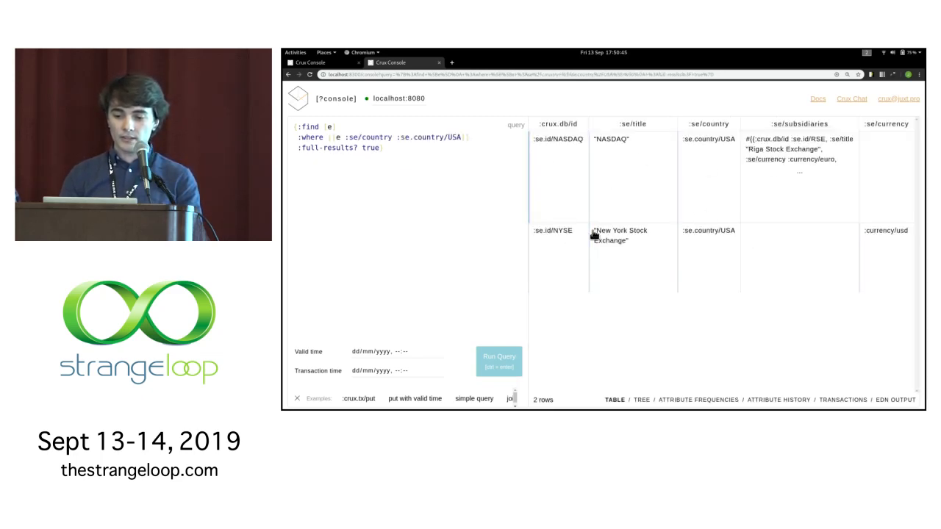
mouse_move(672, 226)
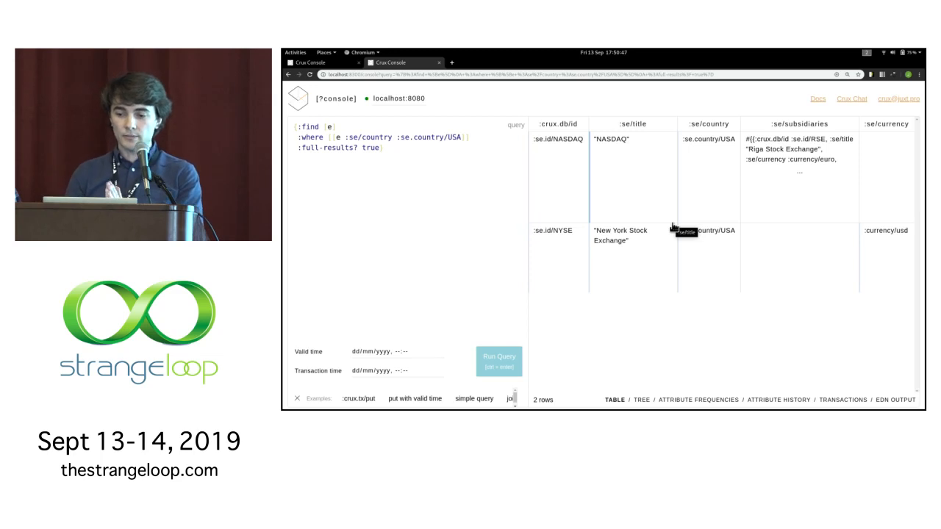
mouse_move(794, 169)
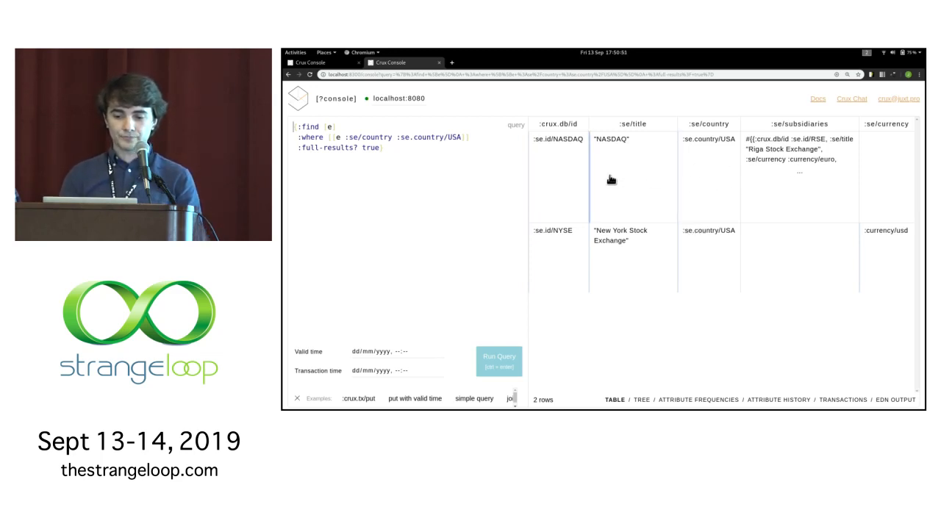
mouse_move(658, 218)
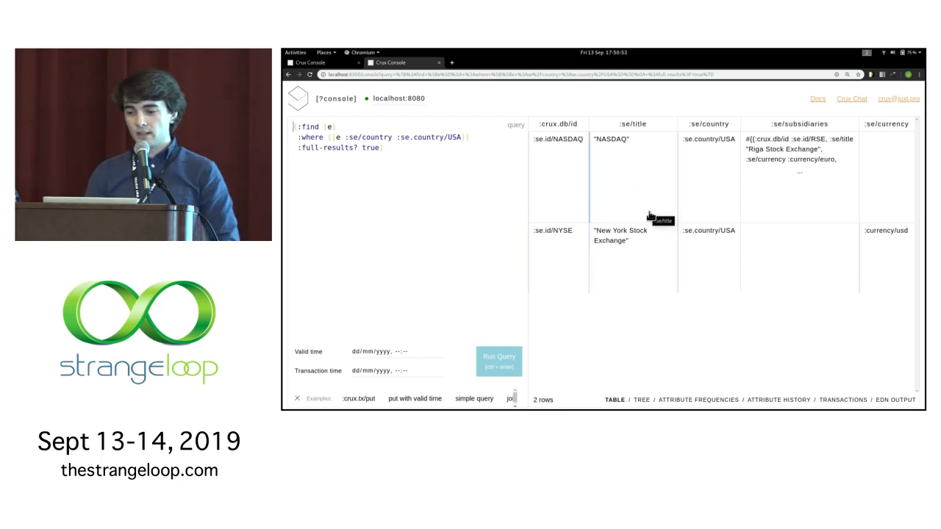
mouse_move(728, 222)
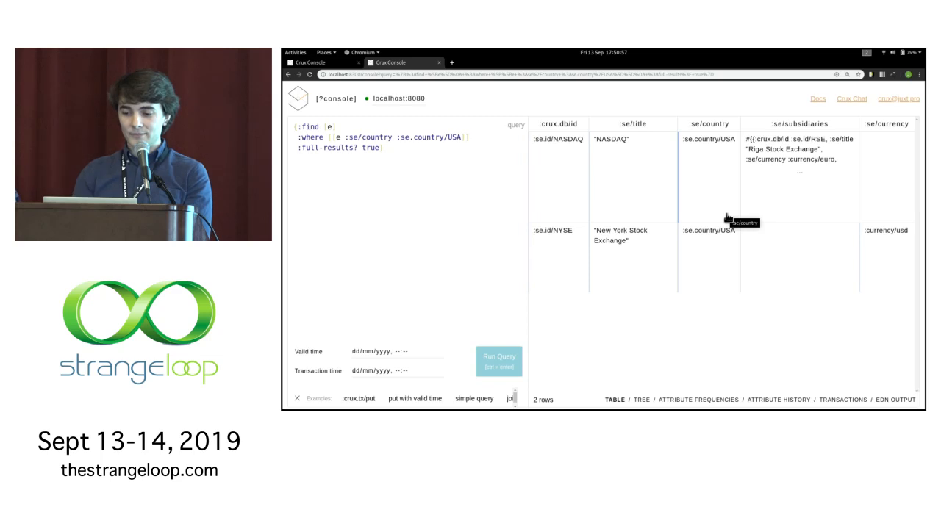
mouse_move(554, 181)
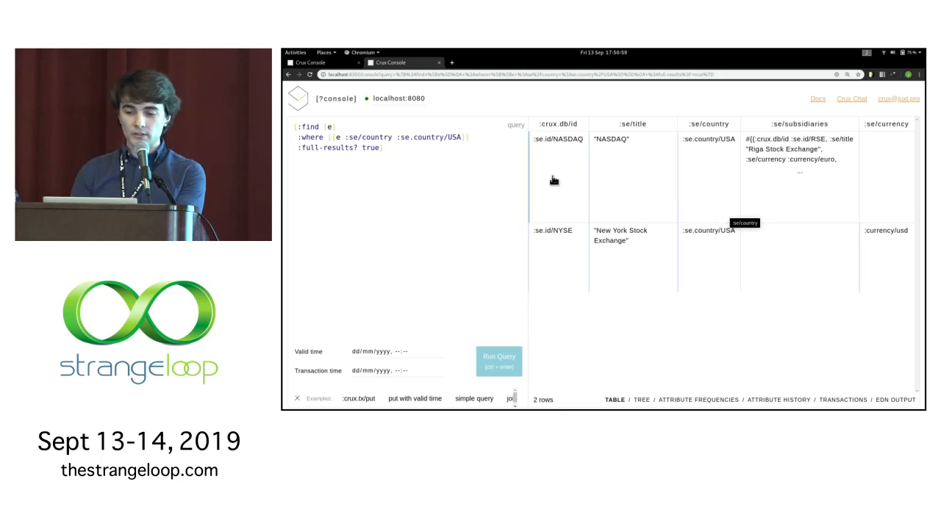
mouse_move(617, 198)
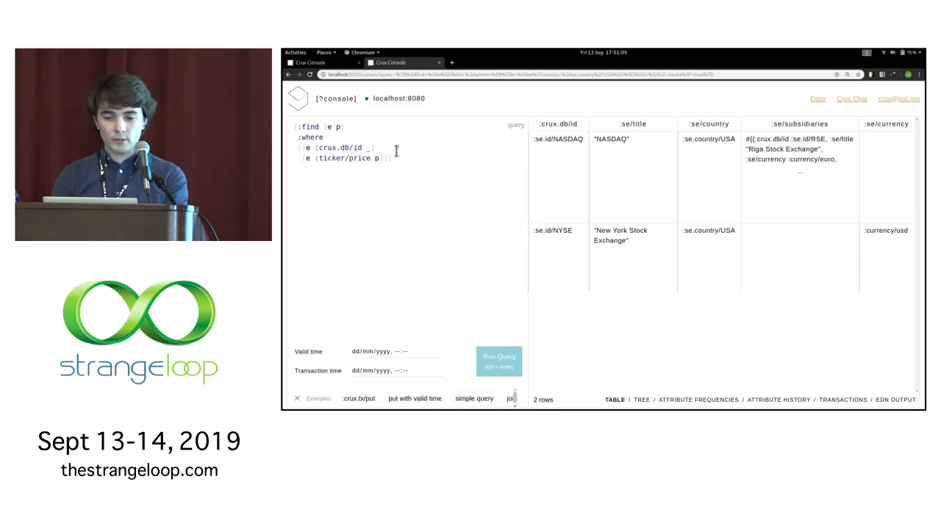
left_click(498, 362)
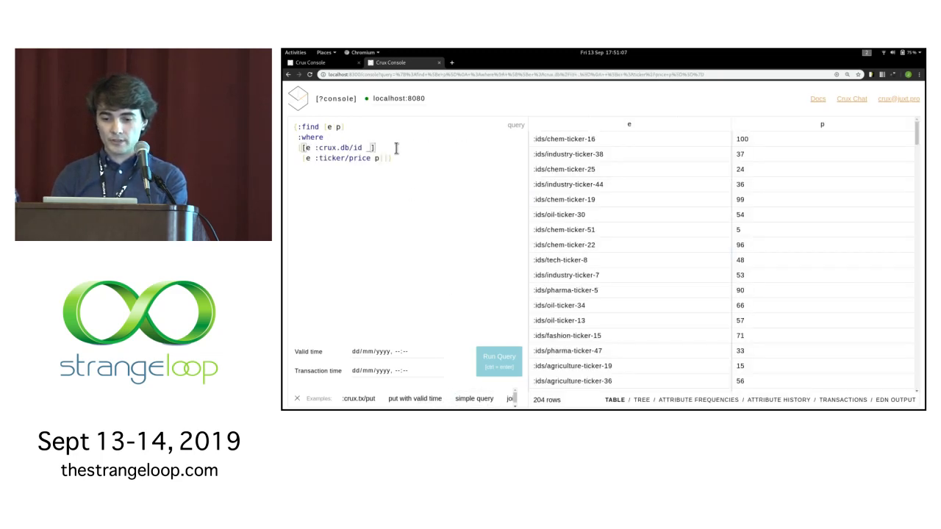
scroll("down", 3)
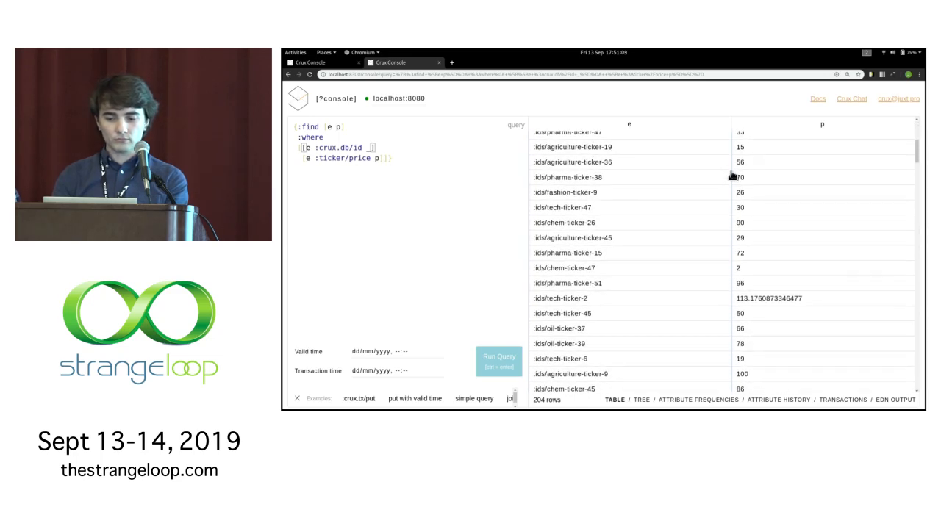
scroll("down", 3)
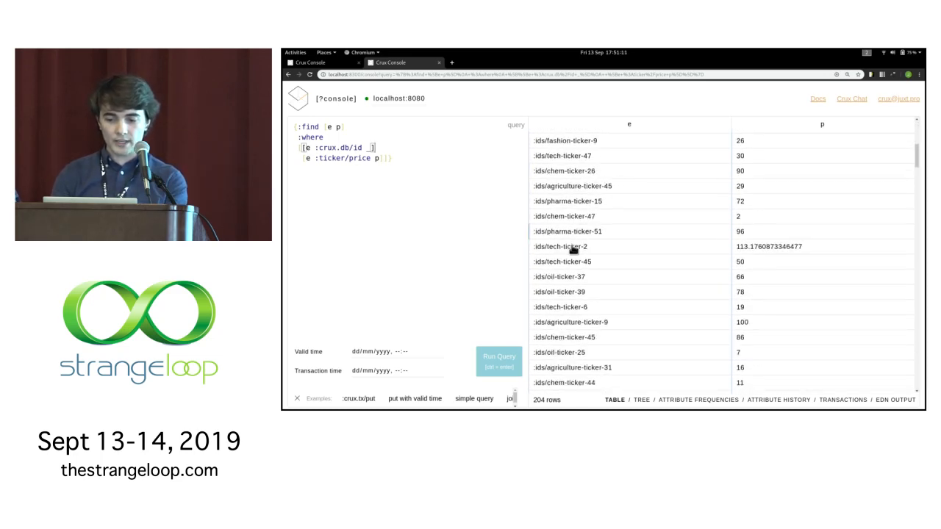
mouse_move(566, 254)
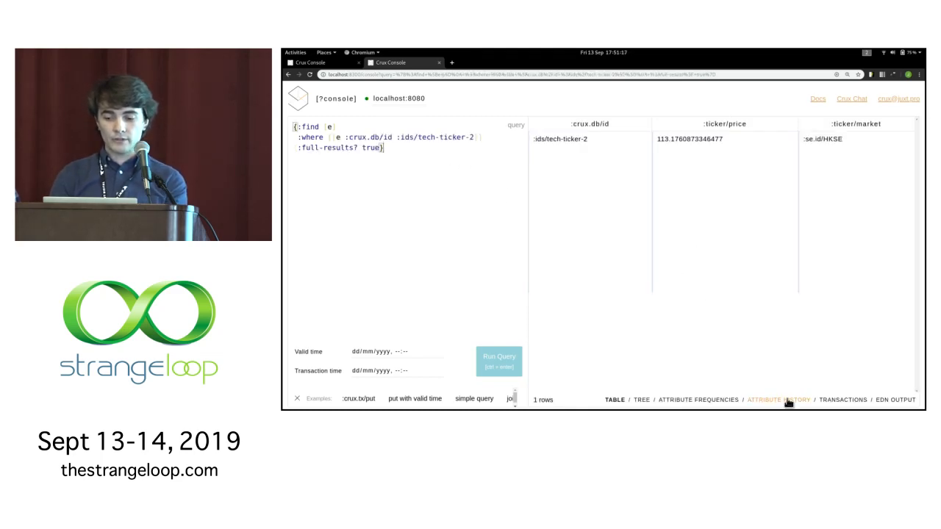
Step: Switch to the Attribute History chart of tech-ticker-2's price over valid time
left_click(778, 400)
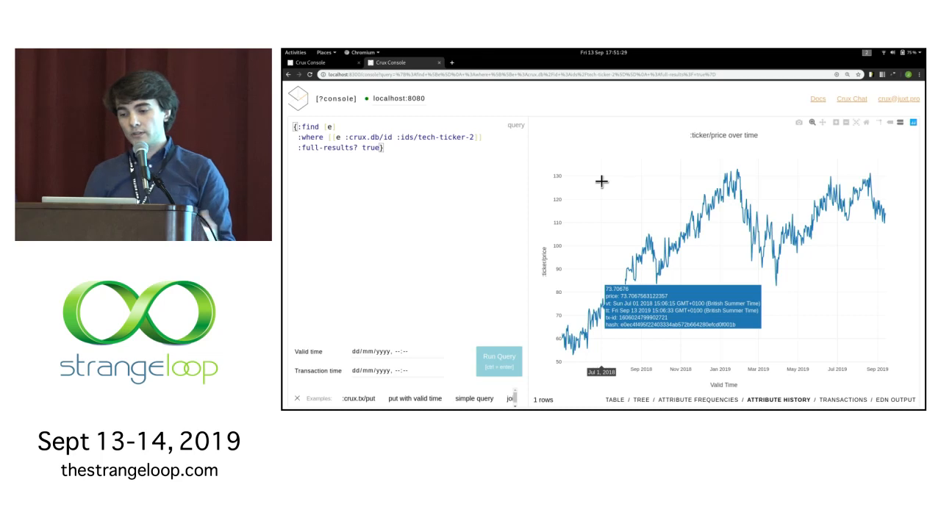
mouse_move(601, 241)
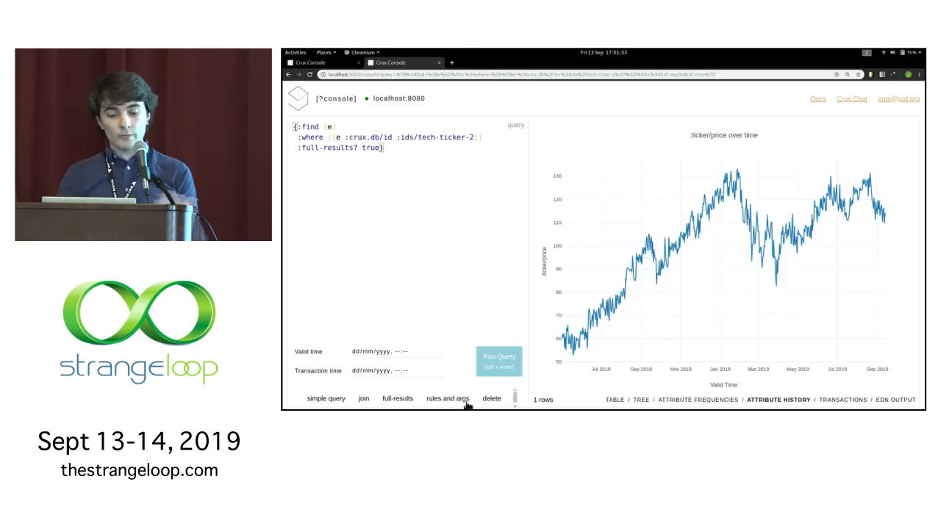
Step: Run the rules-and-args example, then the order-by query listing ten tickers priced above 60
left_click(446, 399)
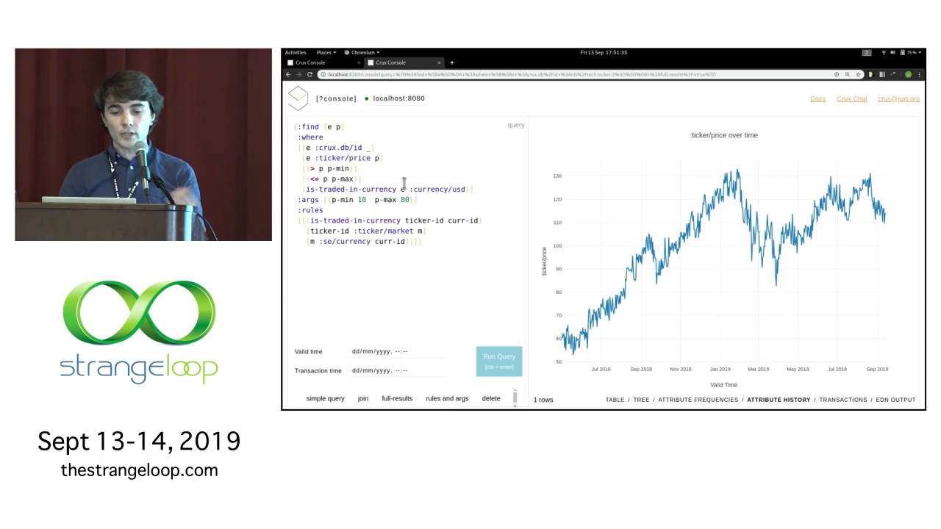
left_click(498, 359)
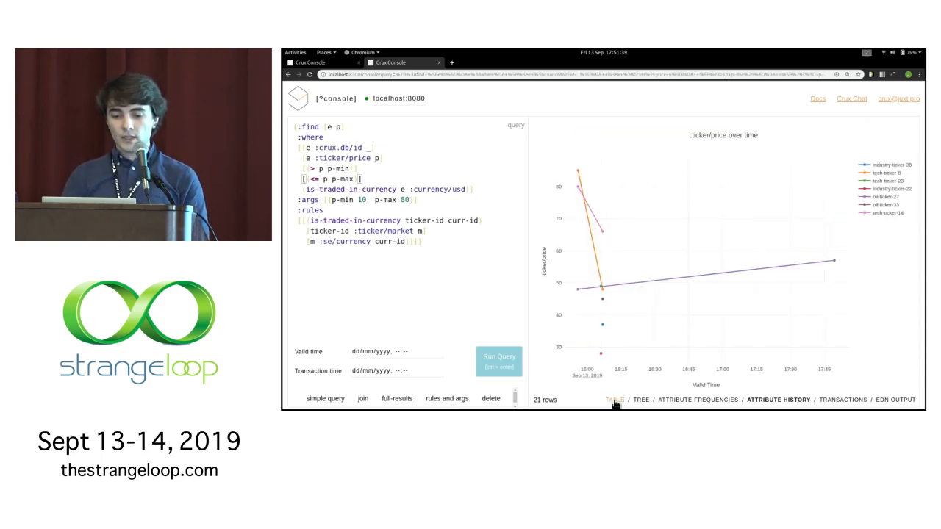
left_click(614, 400)
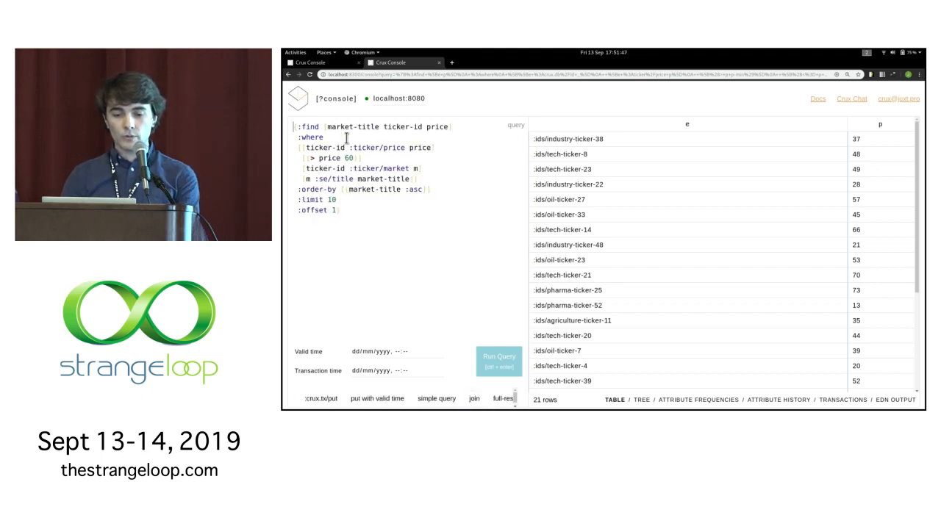
left_click(499, 361)
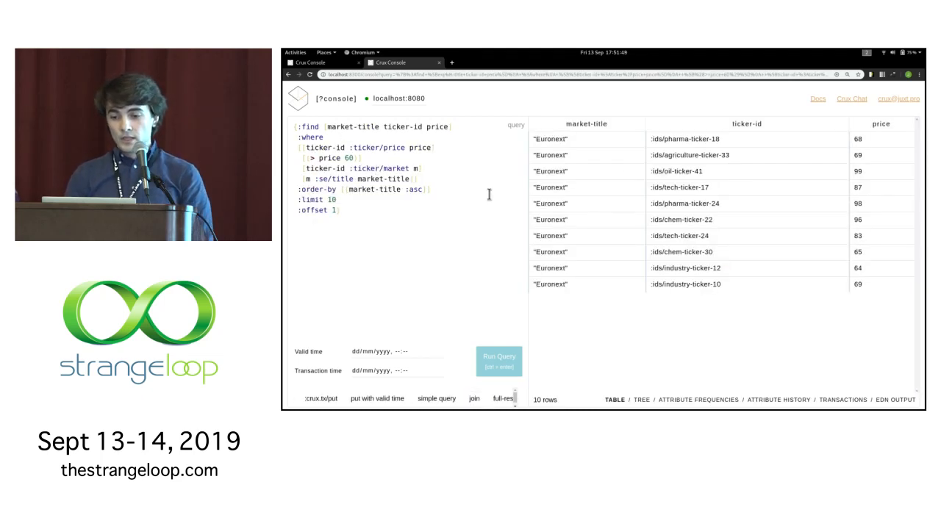